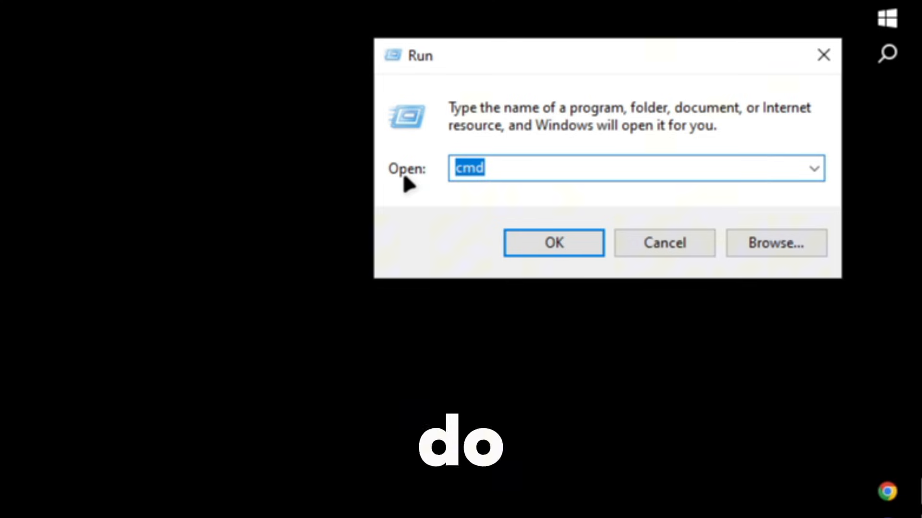
- Open the AppData\Local folder via %localappdata% in the Run dialog
text(%localappd)
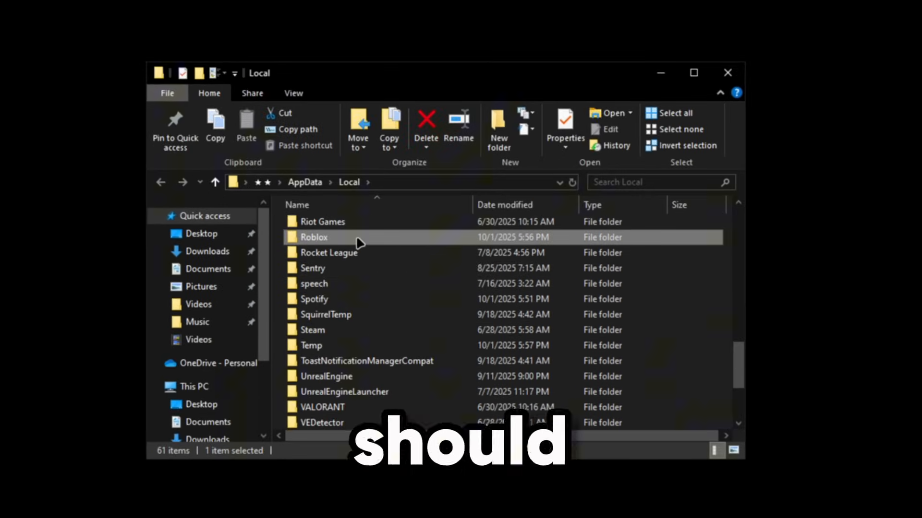
- Navigate into Roblox > ClientSettings and open IxpSettings.json for editing
double_click(313, 237)
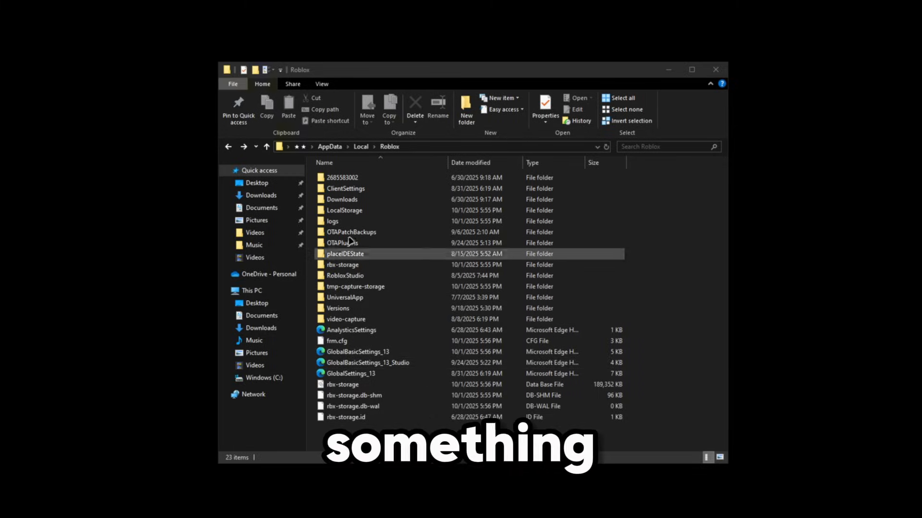
double_click(346, 189)
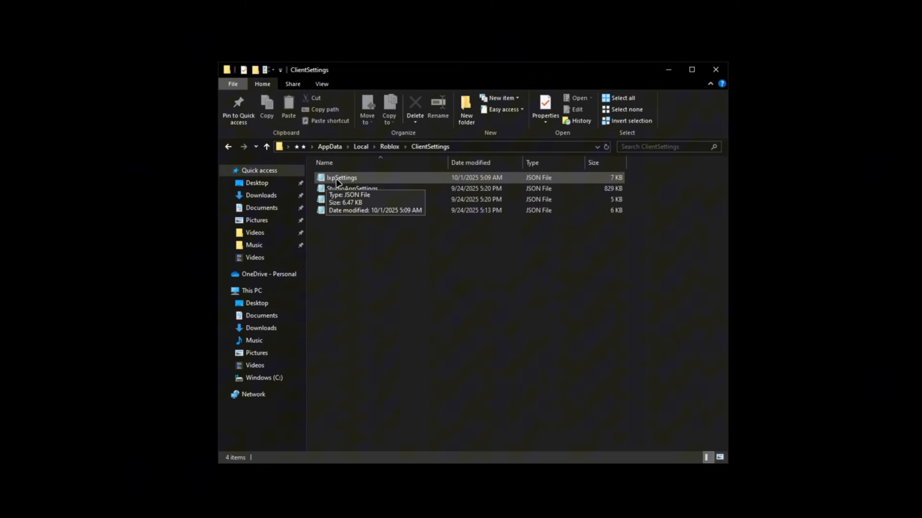
double_click(342, 178)
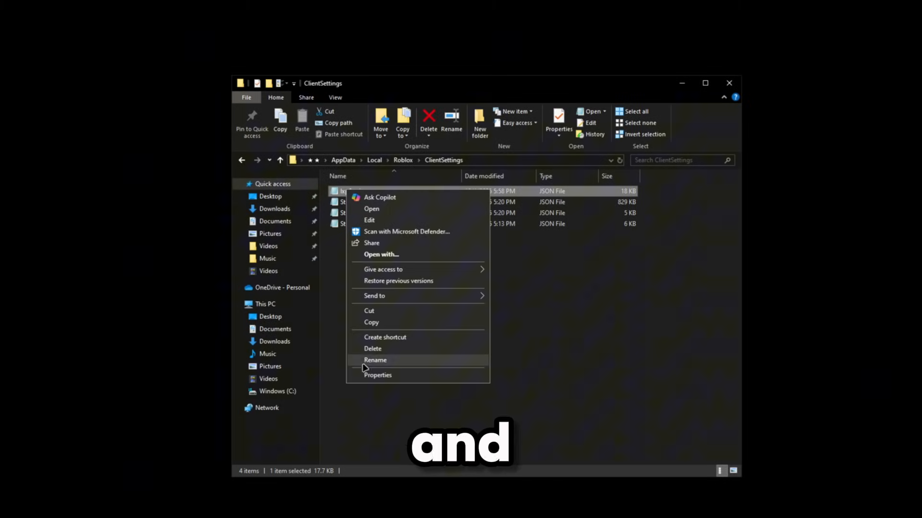
- Set IxpSettings.json to Read-only in Properties, then launch a Roblox game showing ~337 FPS
click(377, 375)
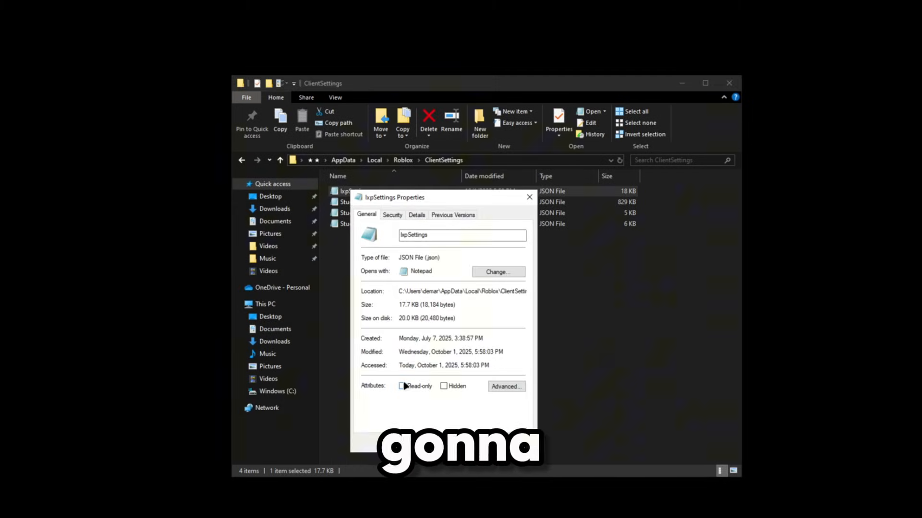
click(402, 386)
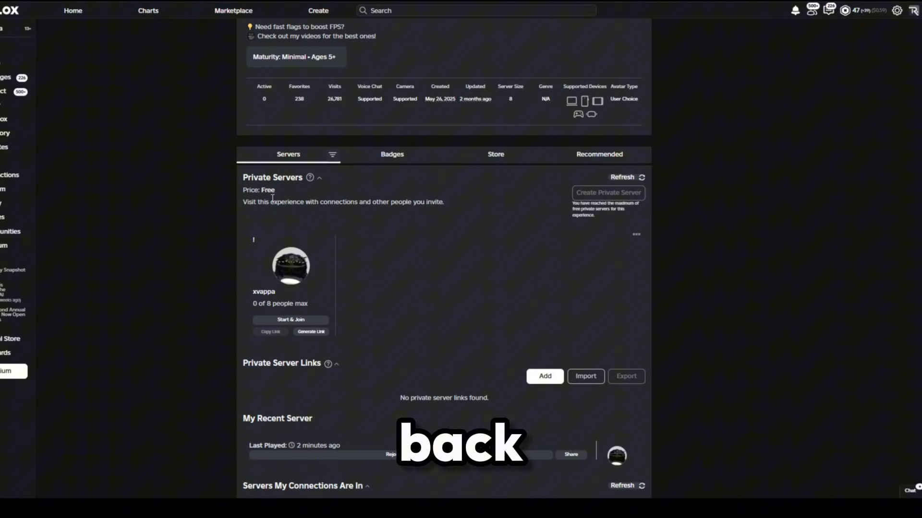
click(290, 320)
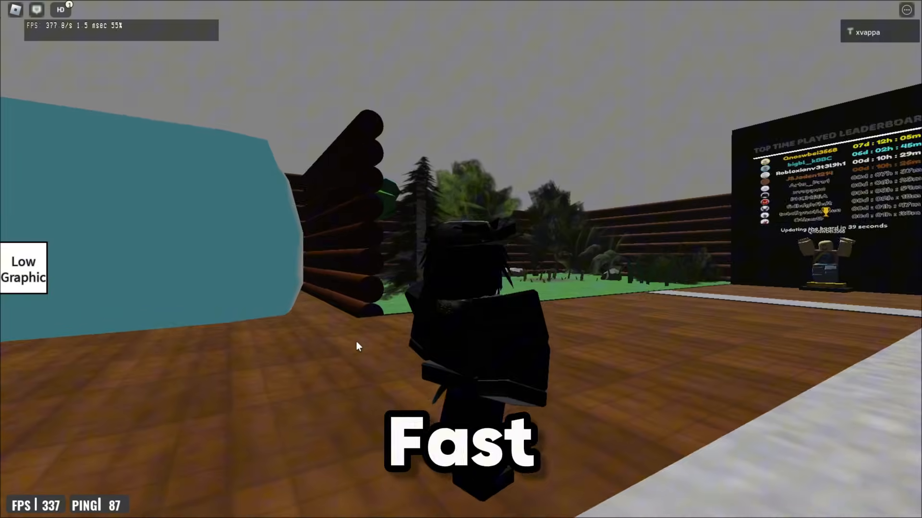